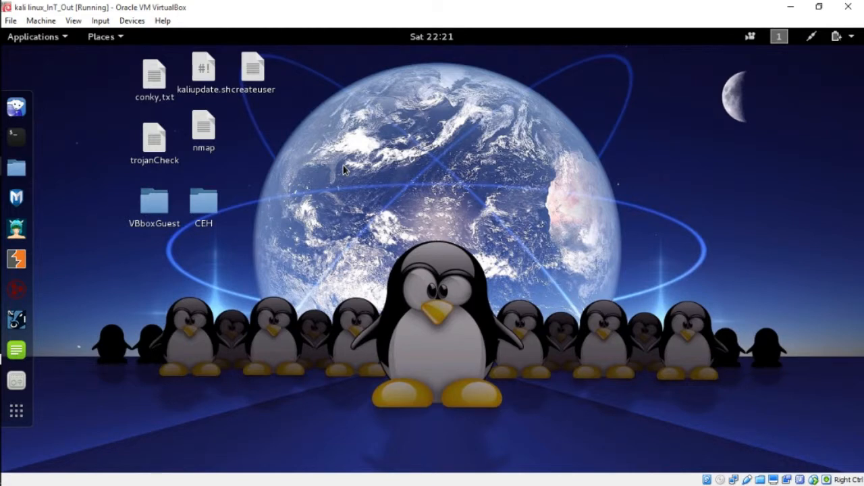
mouse_move(227, 178)
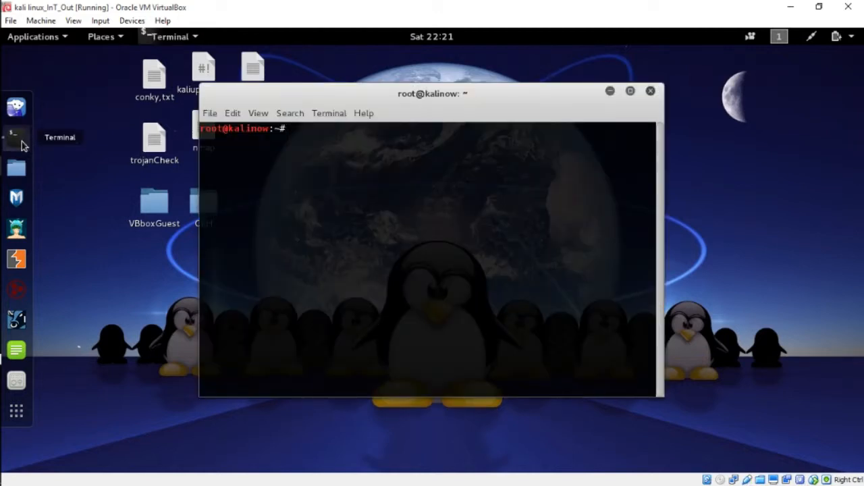
Step: Launch a root terminal from the dock
left_click(281, 145)
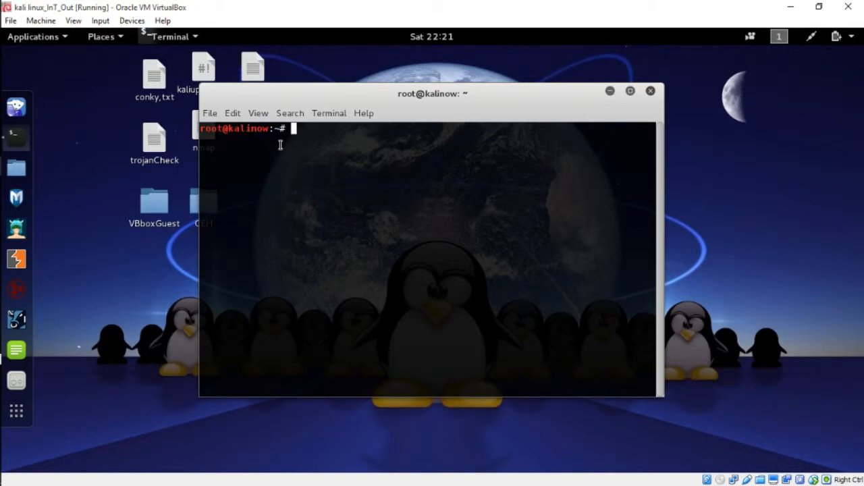
mouse_move(621, 71)
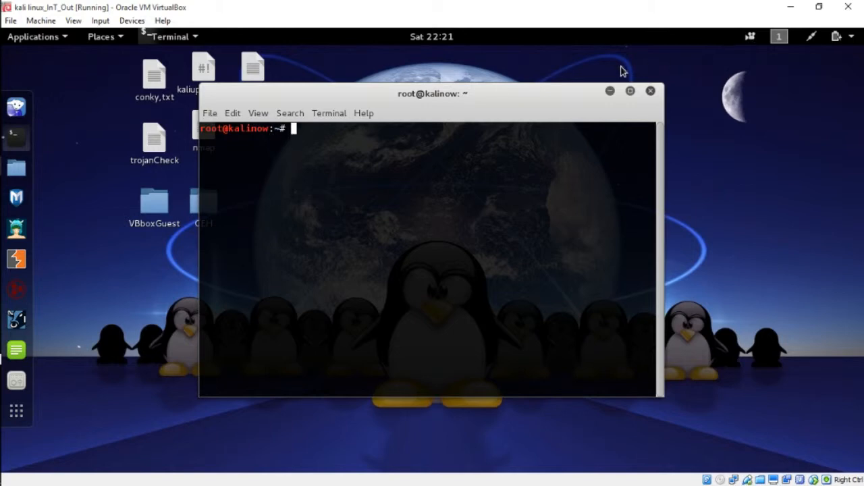
mouse_move(629, 90)
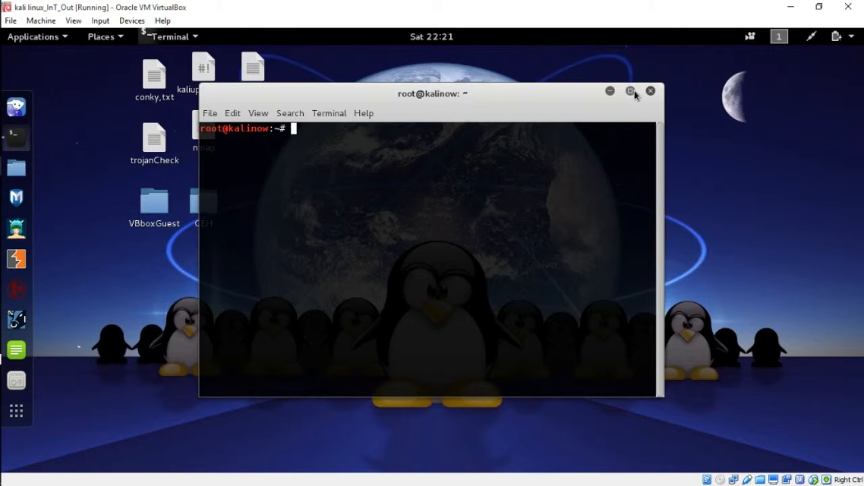
Step: Maximize the terminal and run 'useradd -m user2' to create user2 with a home directory
left_click(630, 92)
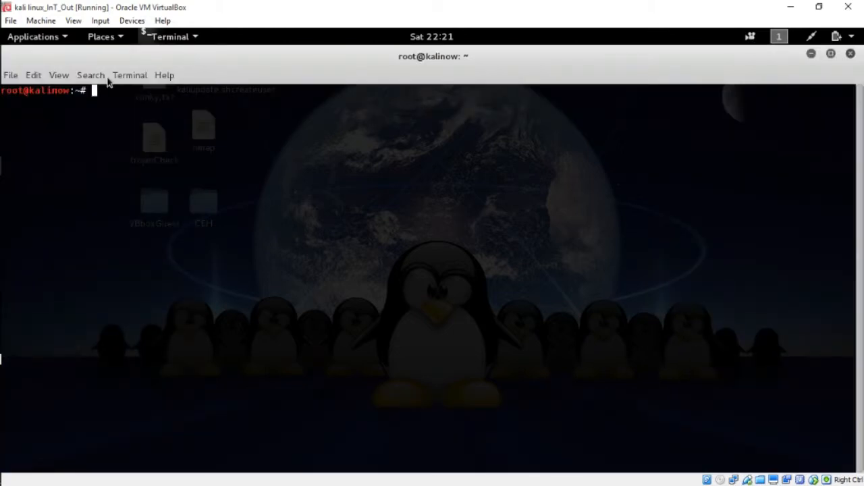
left_click(59, 75)
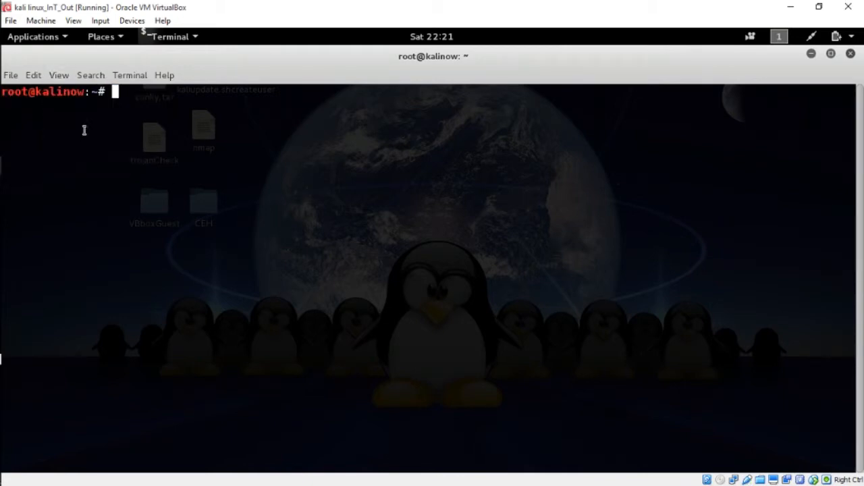
left_click(60, 76)
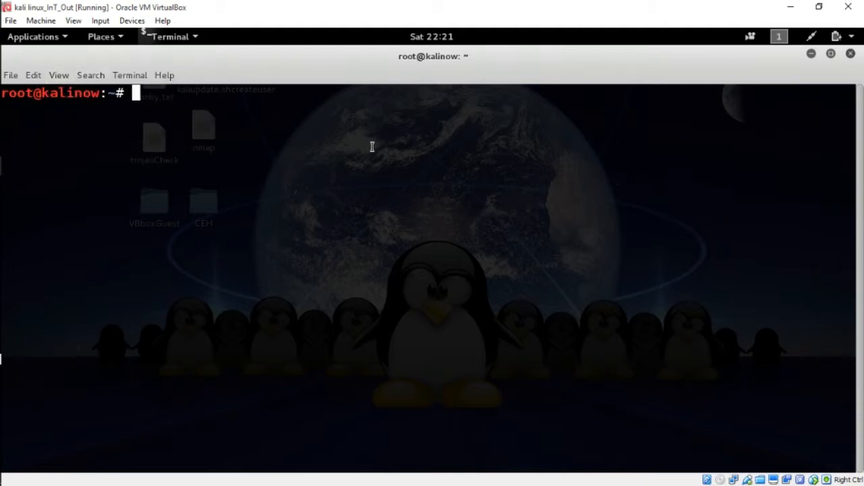
mouse_move(363, 154)
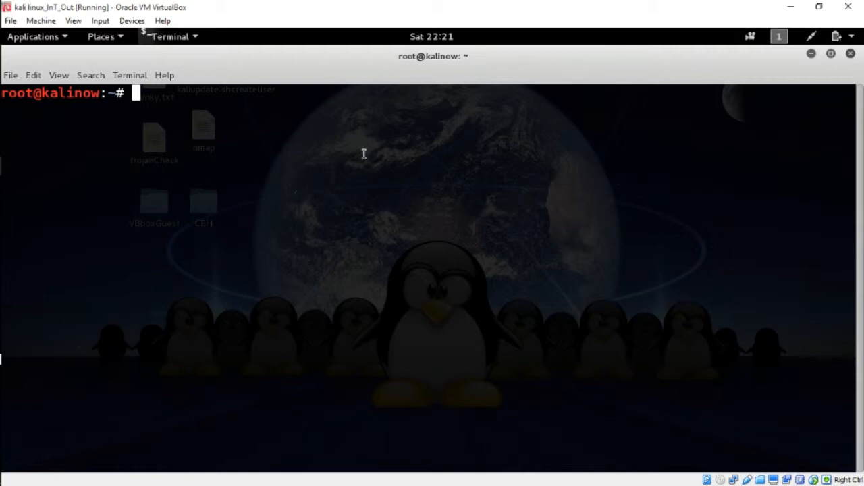
type("useradd")
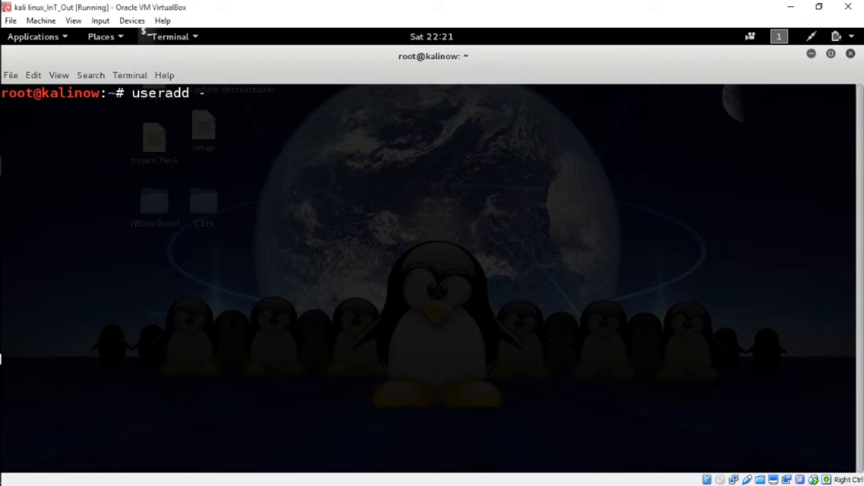
type("-m us")
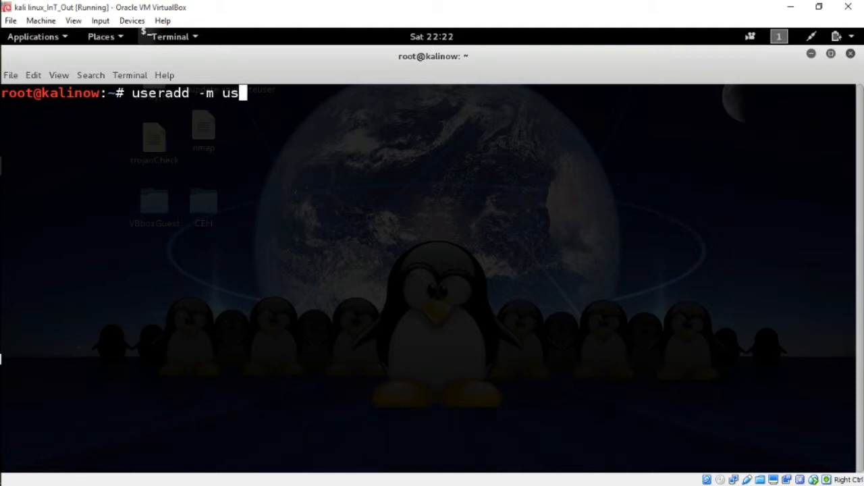
type("er")
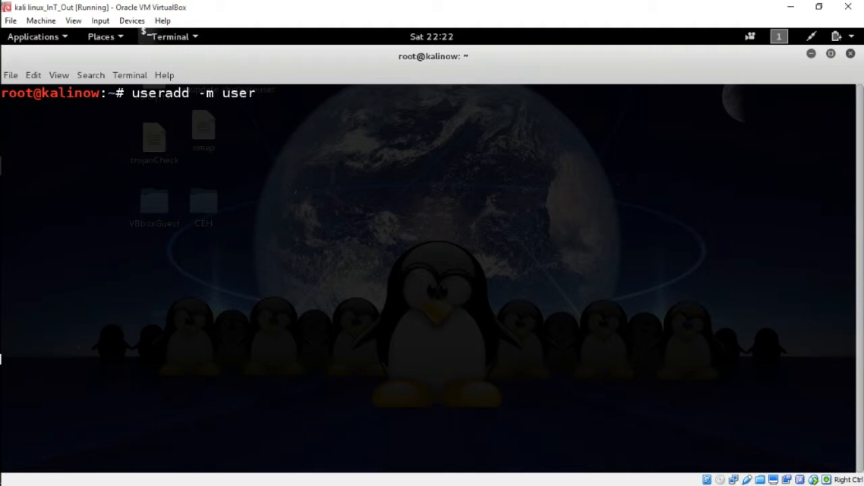
type("2")
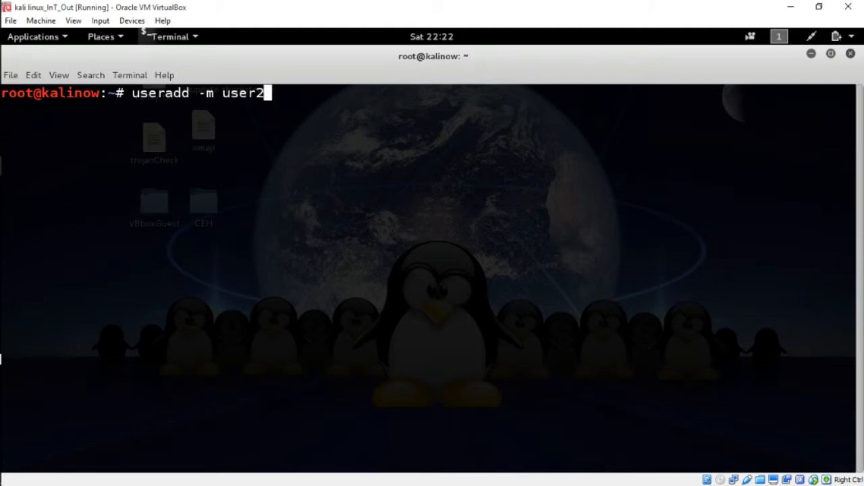
key("Return")
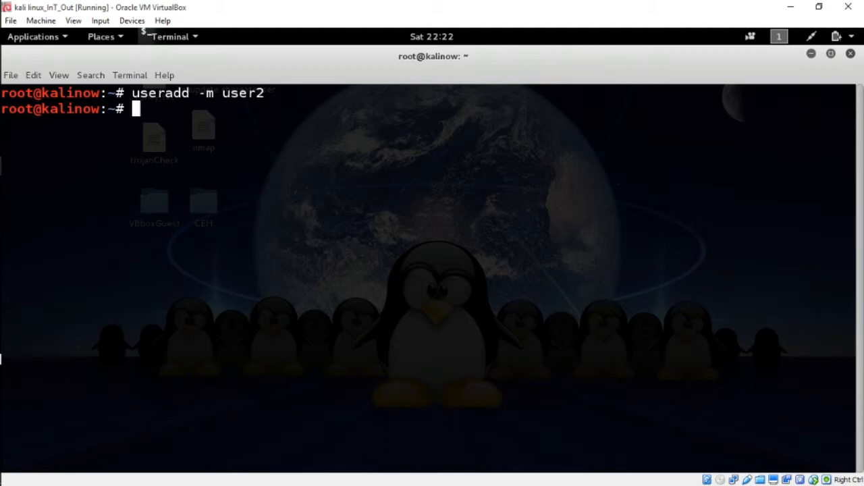
Step: Run 'passwd user2' and enter the new password twice until it reports updated successfully
type("pass")
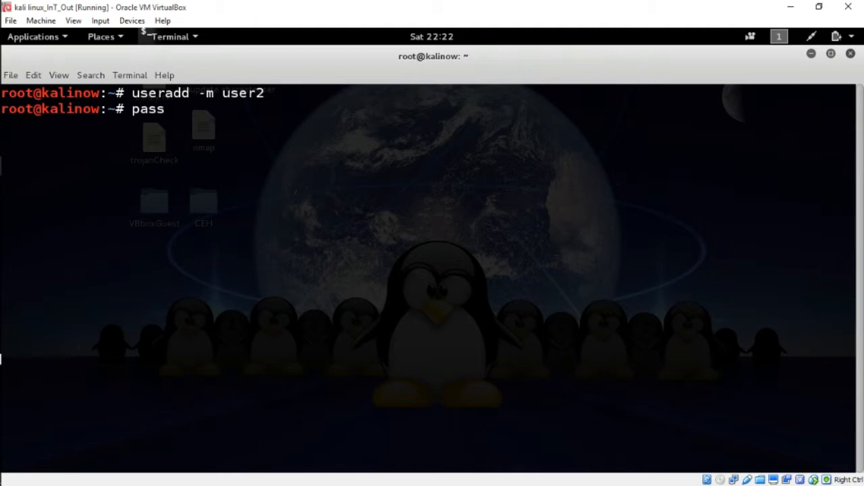
type("w")
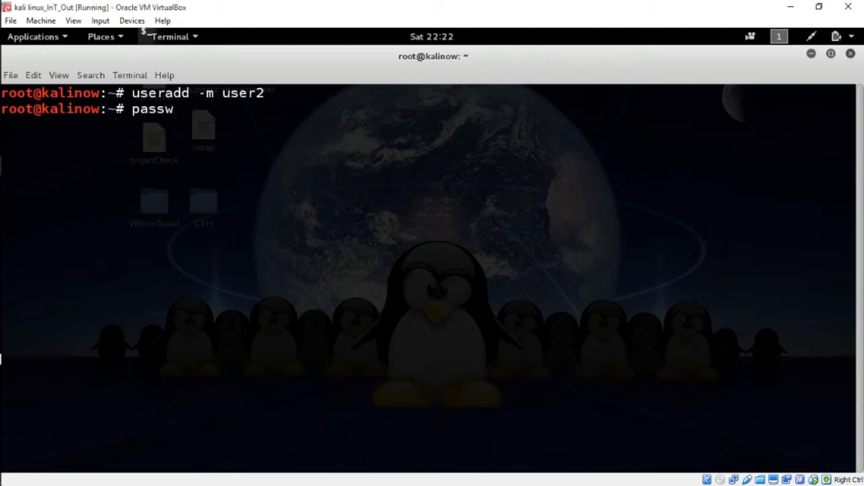
type("d")
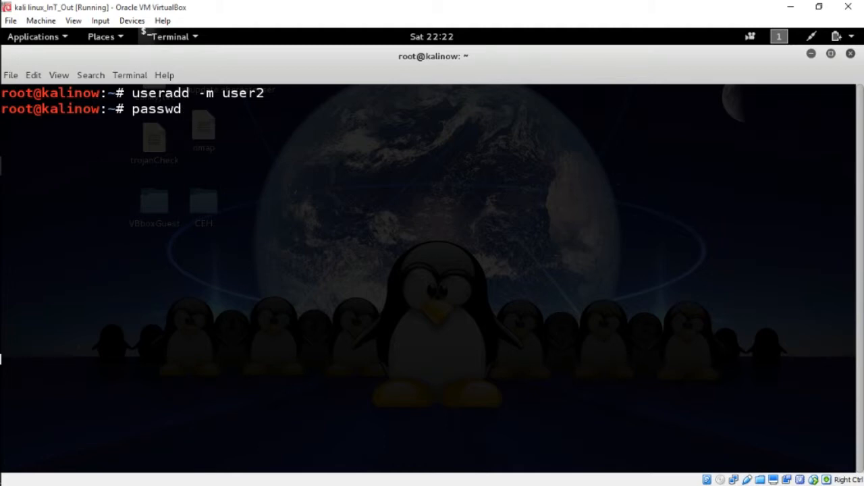
type("user2")
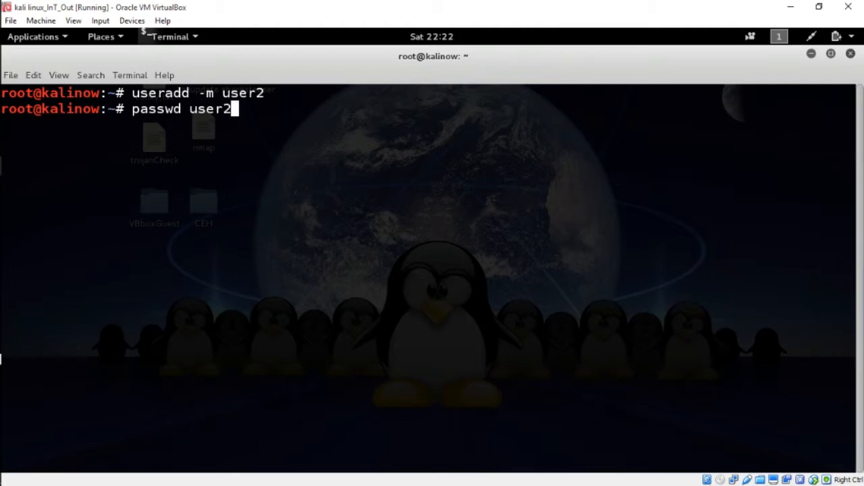
key("Return")
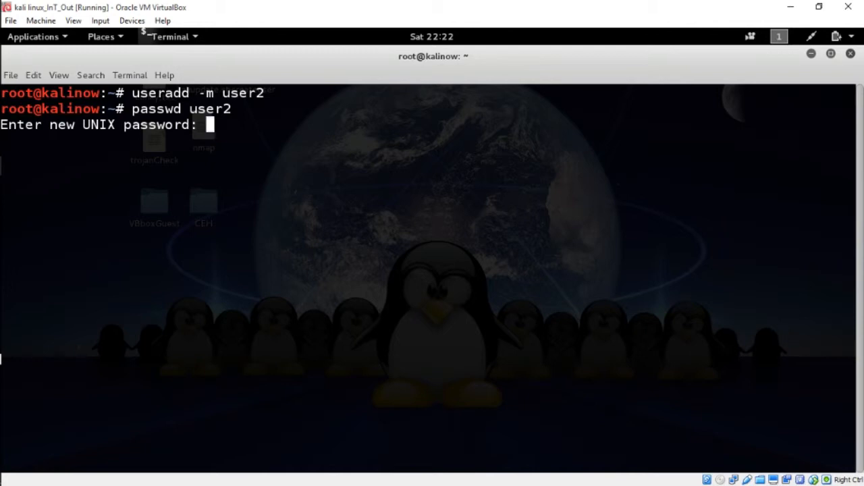
key("Return")
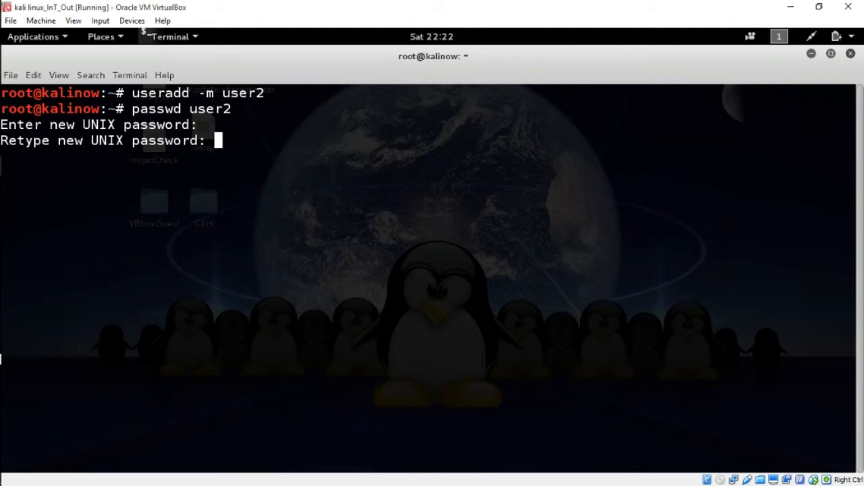
key("Return")
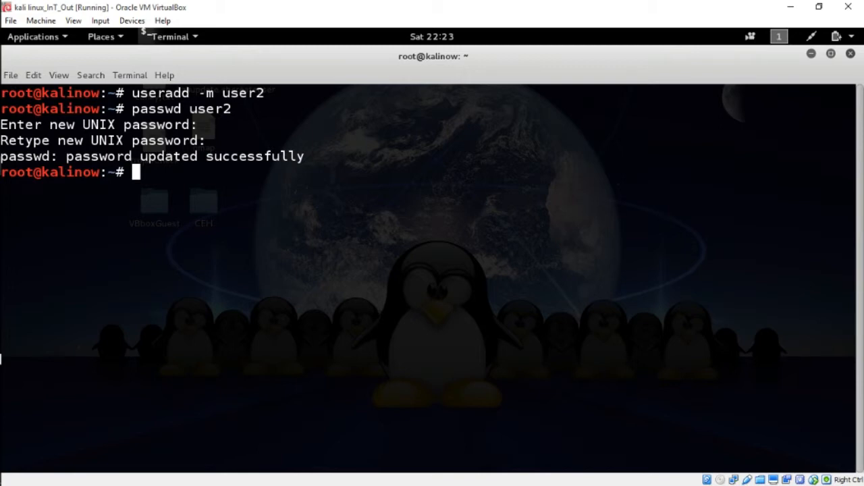
Step: Run 'usermod -a -G sudo user2' to add user2 to the sudo group
type("usermod")
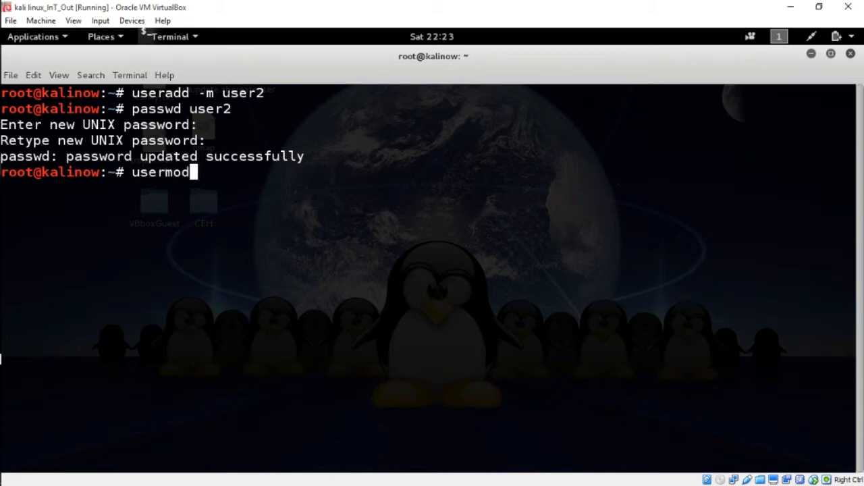
type("-a")
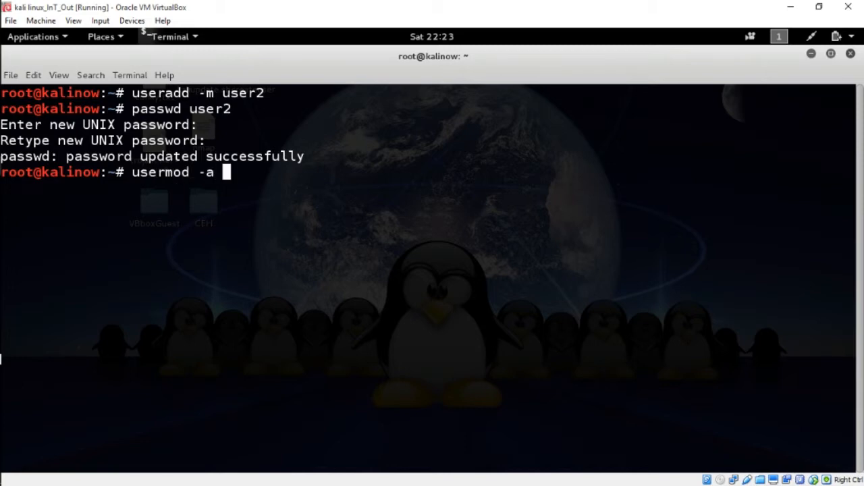
type("-G")
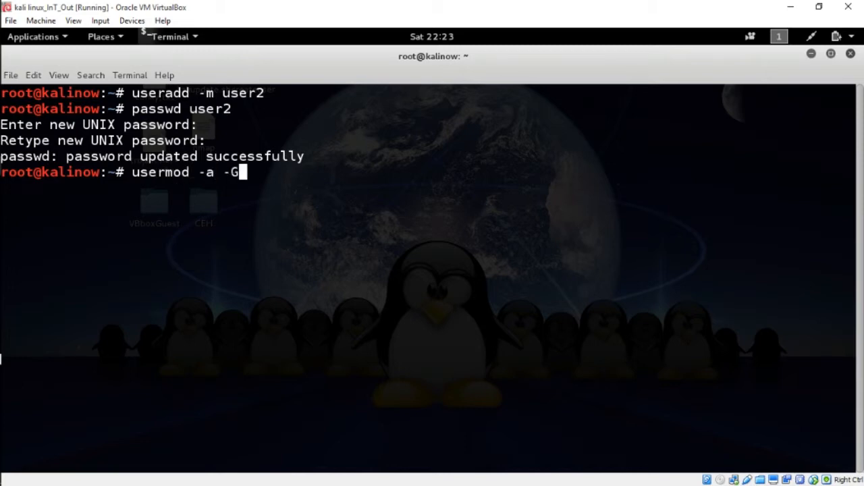
type("S")
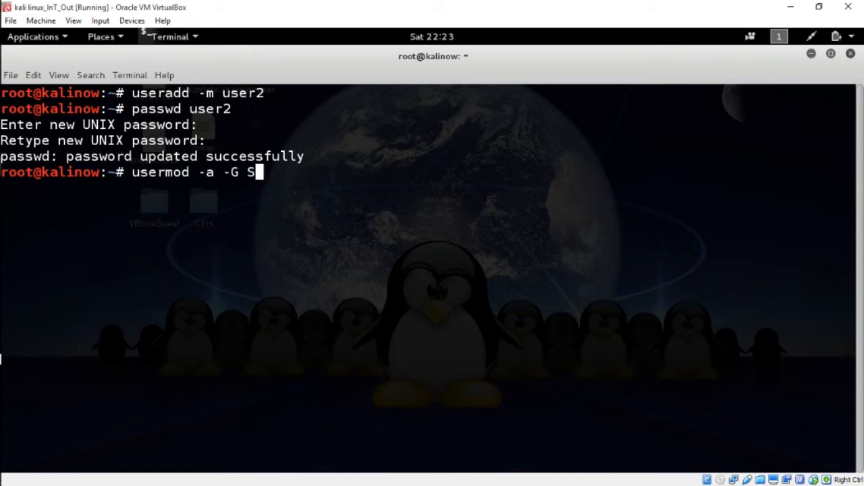
type("ud")
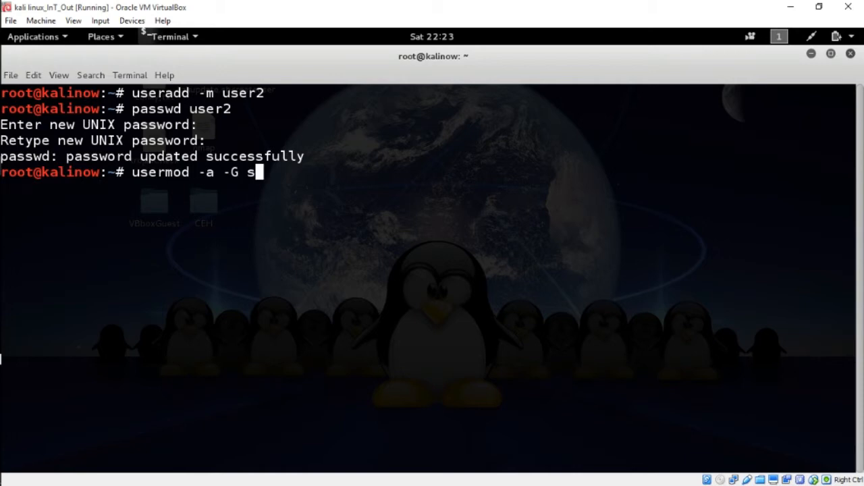
type("udo")
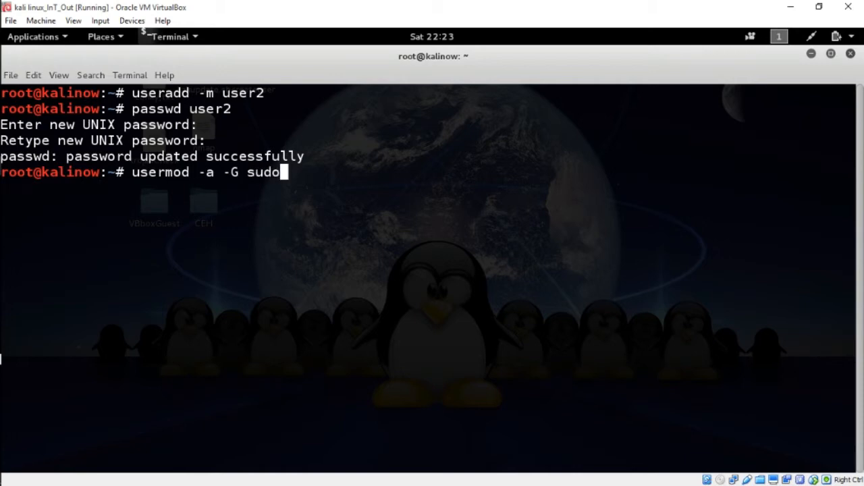
type("sue")
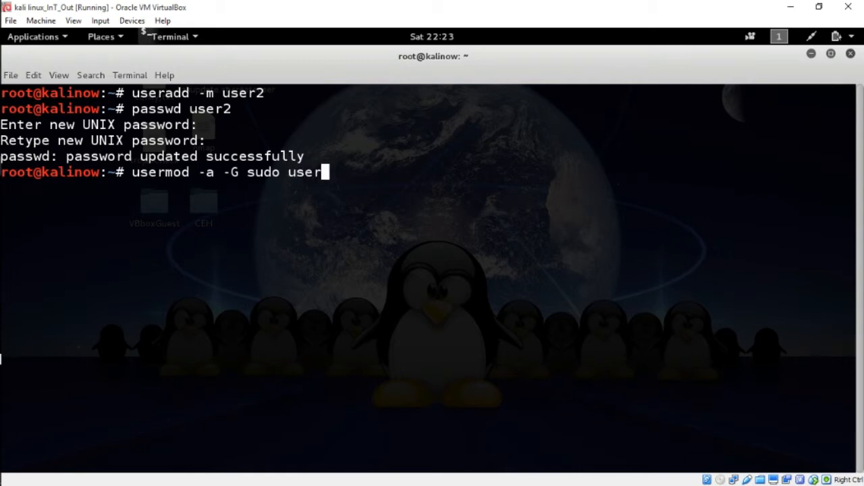
key("Return")
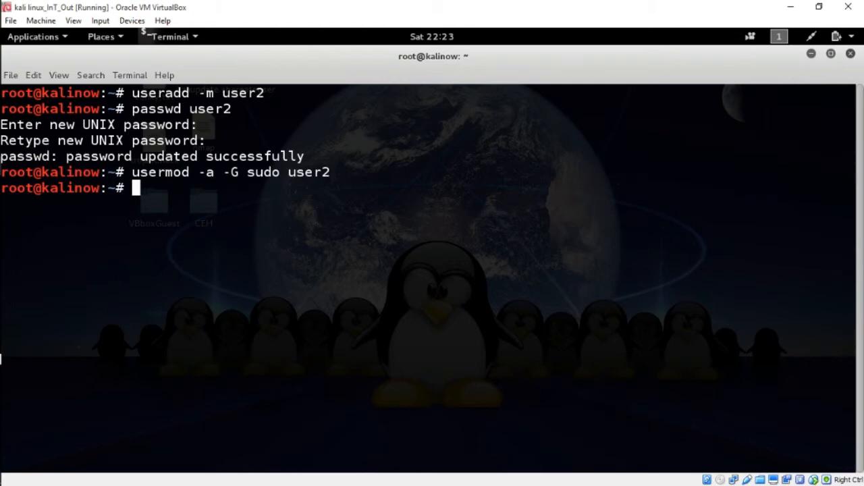
Step: Run 'chsh -s /bin/bash user2' to make bash user2's login shell
type("ch")
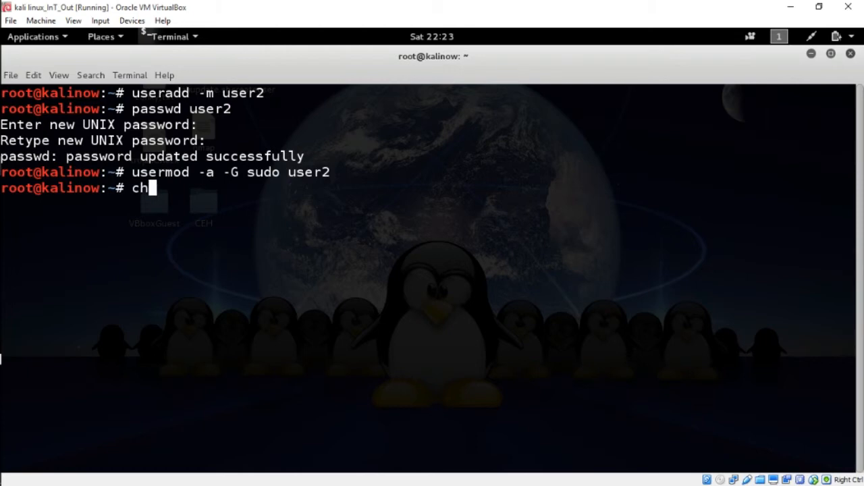
type("sh")
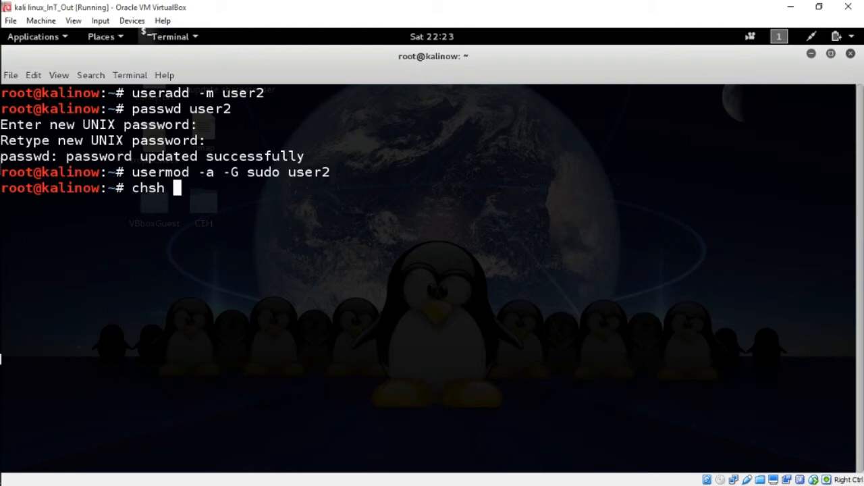
type("-s /")
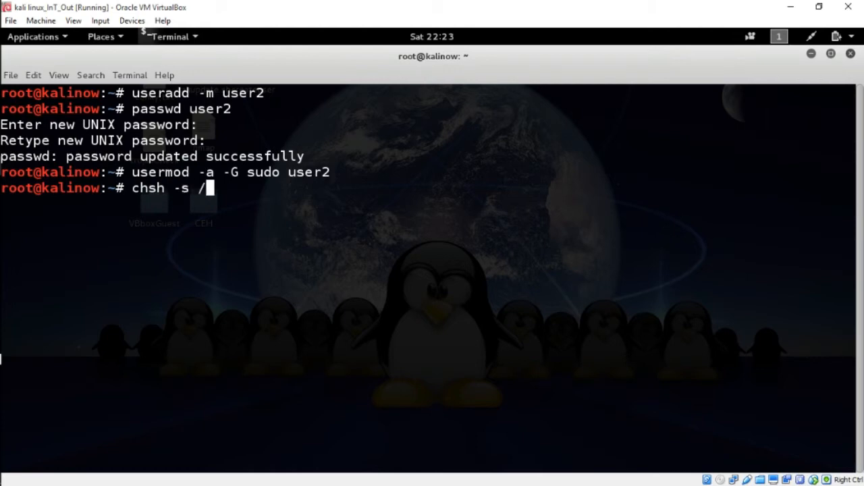
type("bin/")
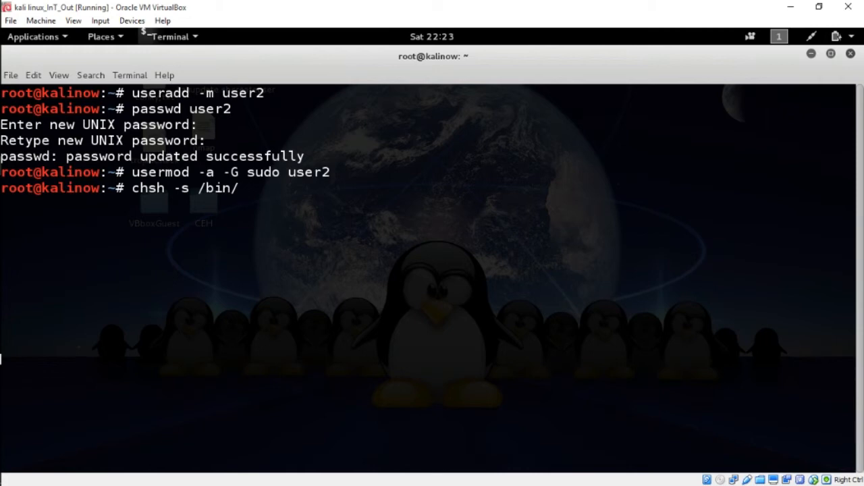
type("bas")
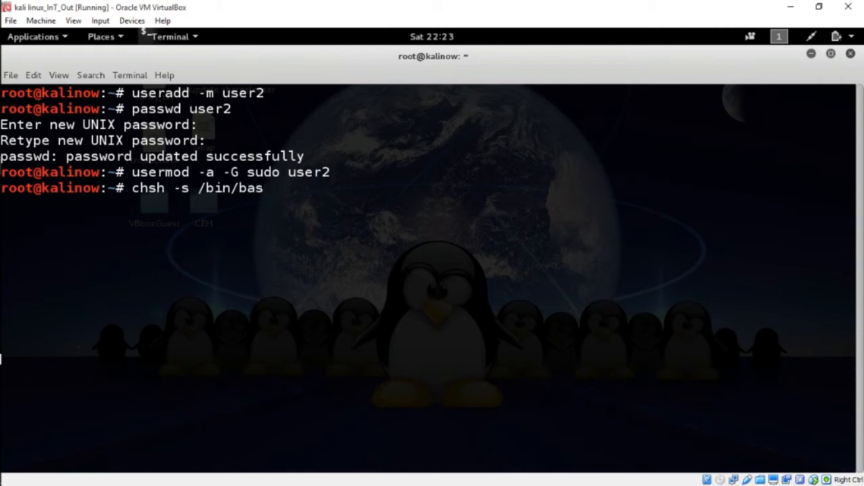
type("h user")
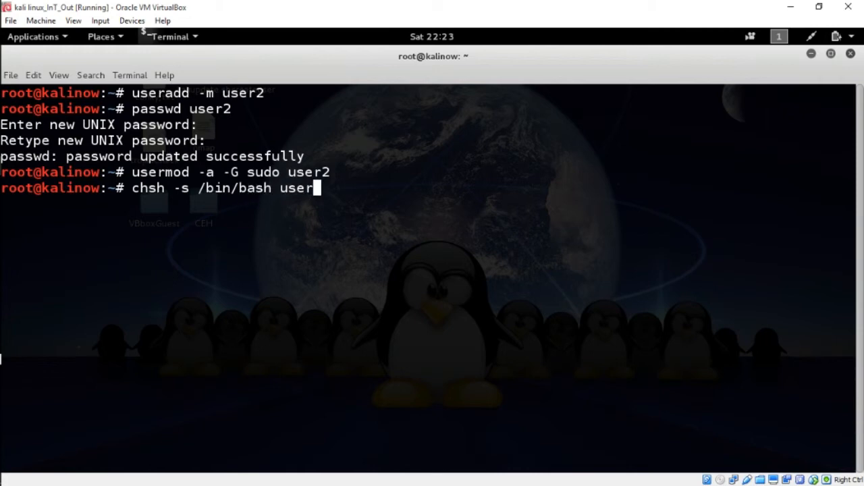
key("Return")
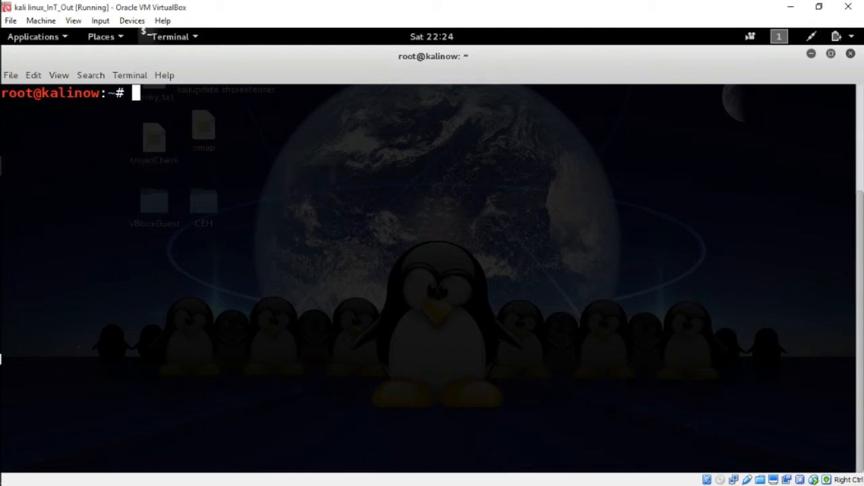
Step: Run 'exit' to close the root terminal session
type("exit")
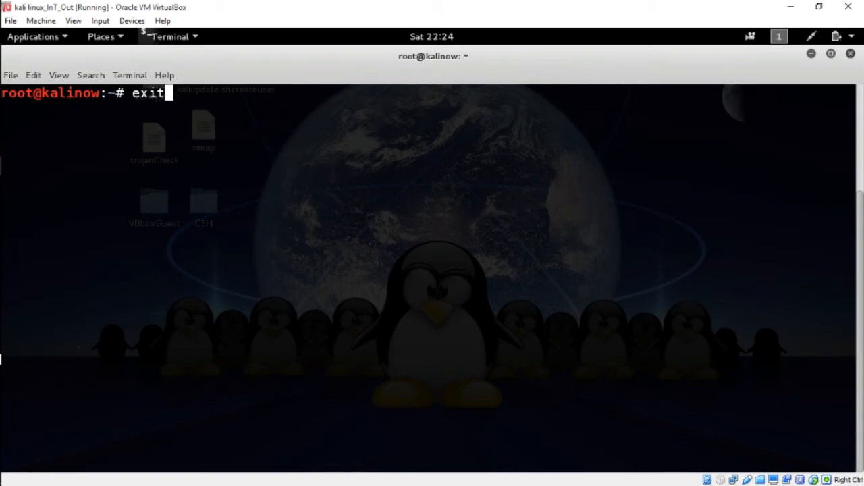
key("Return")
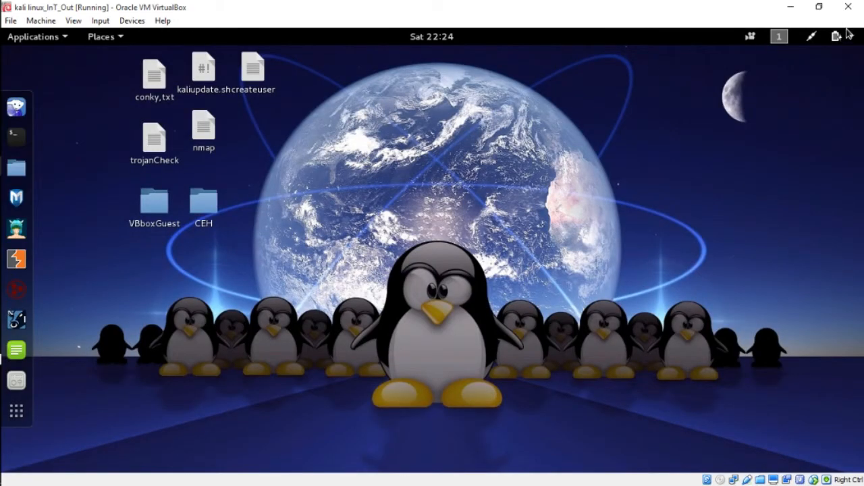
Step: Lock the root session from the system menu and sign in as user2 with its password
left_click(837, 37)
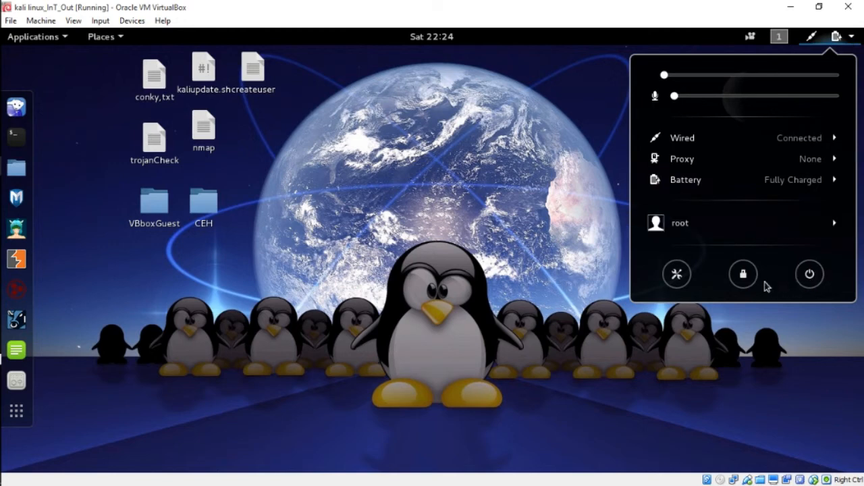
left_click(743, 223)
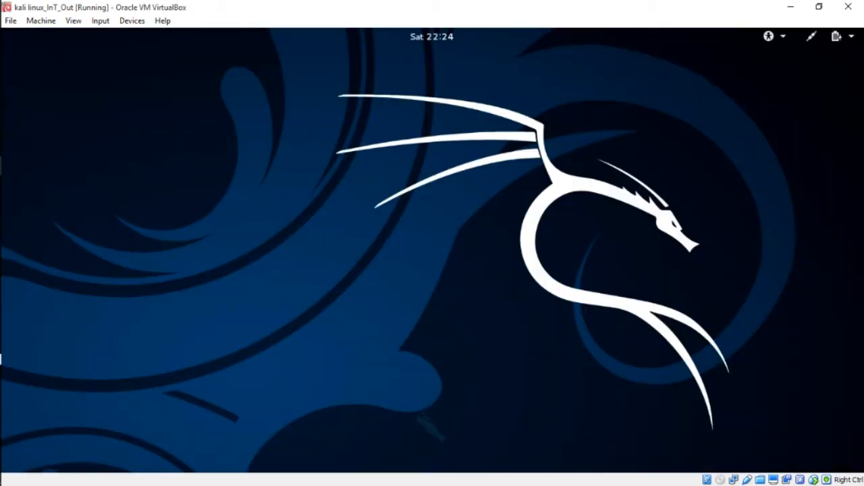
type("use")
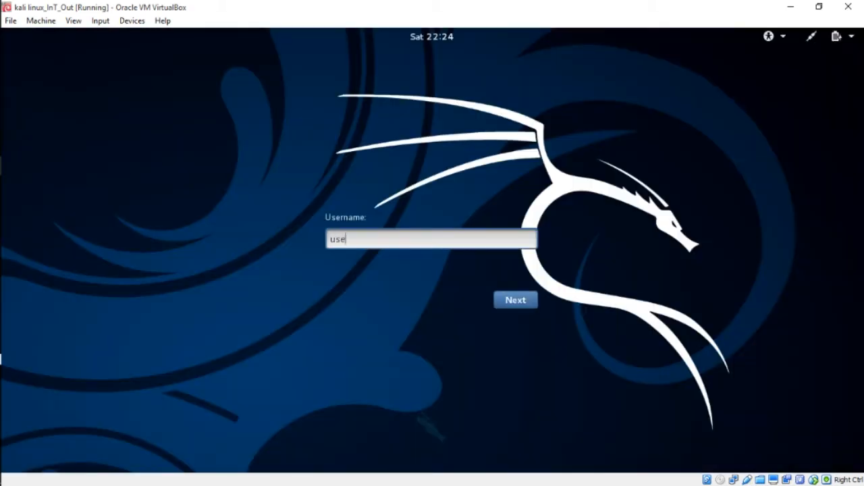
left_click(516, 300)
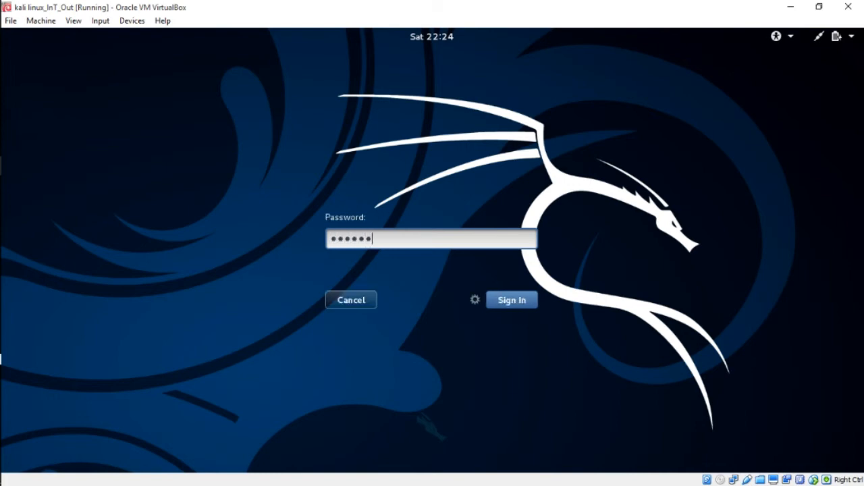
left_click(510, 300)
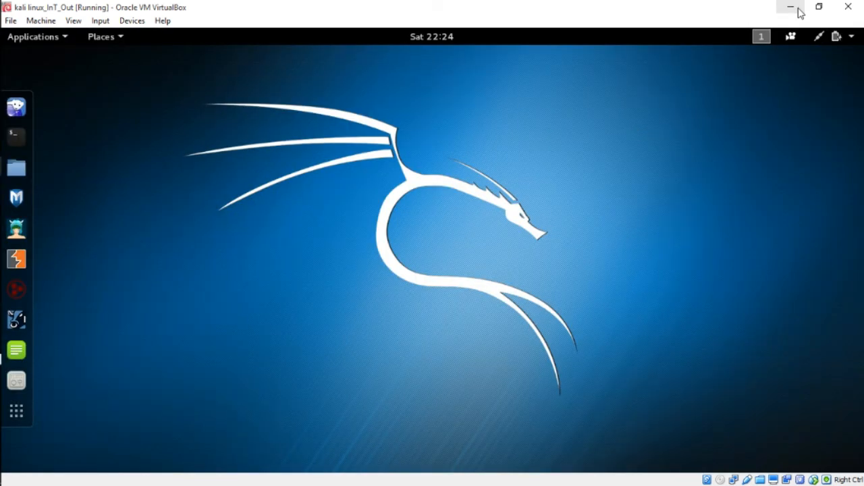
left_click(790, 7)
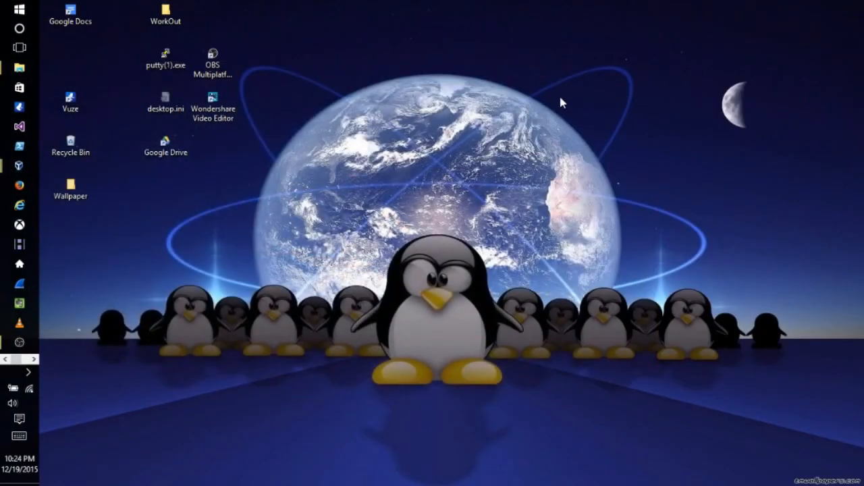